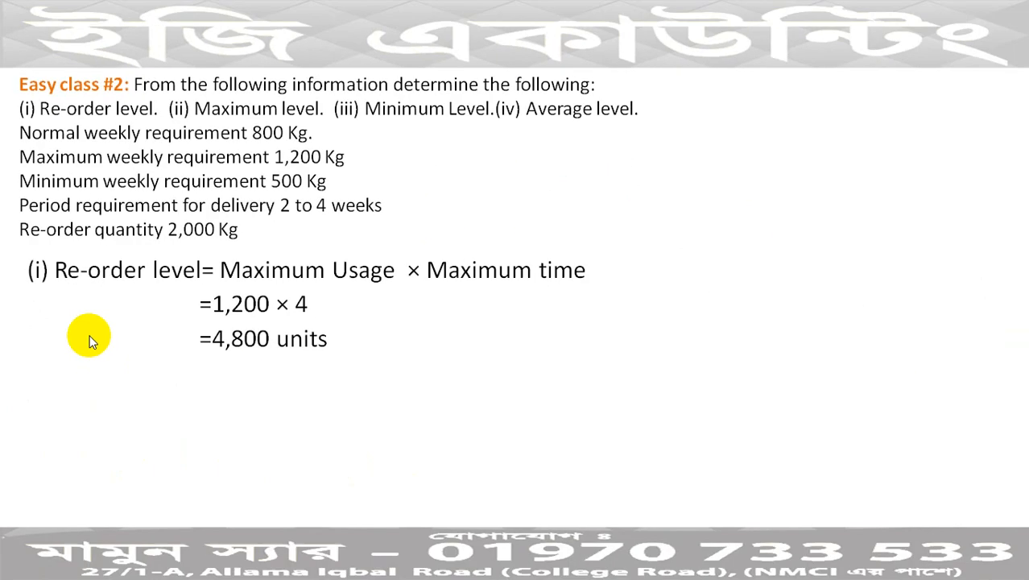
{"action": "mouse_move", "coordinate": [195, 280]}
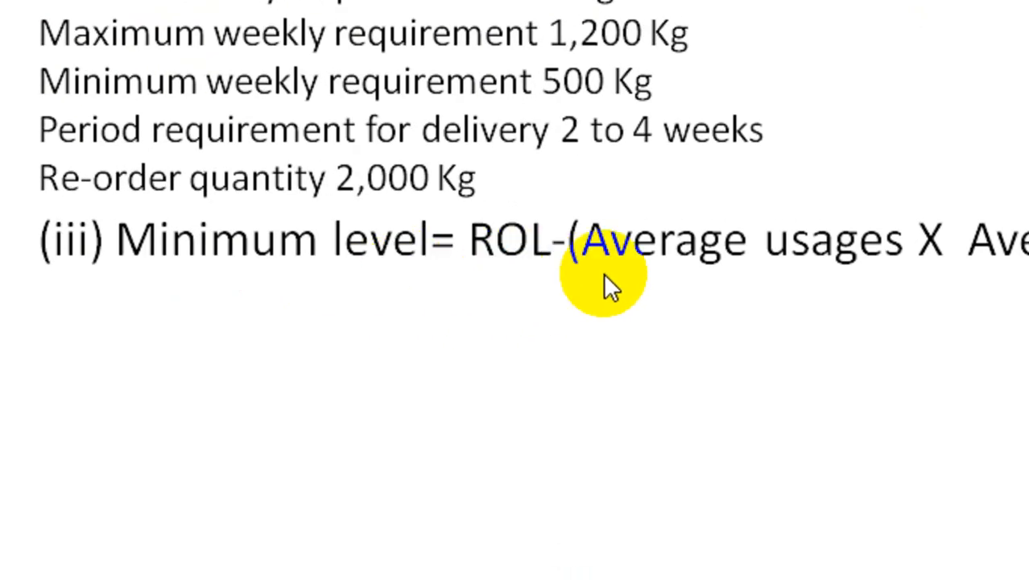
{"action": "scroll", "scroll_direction": "right", "scroll_amount": 3}
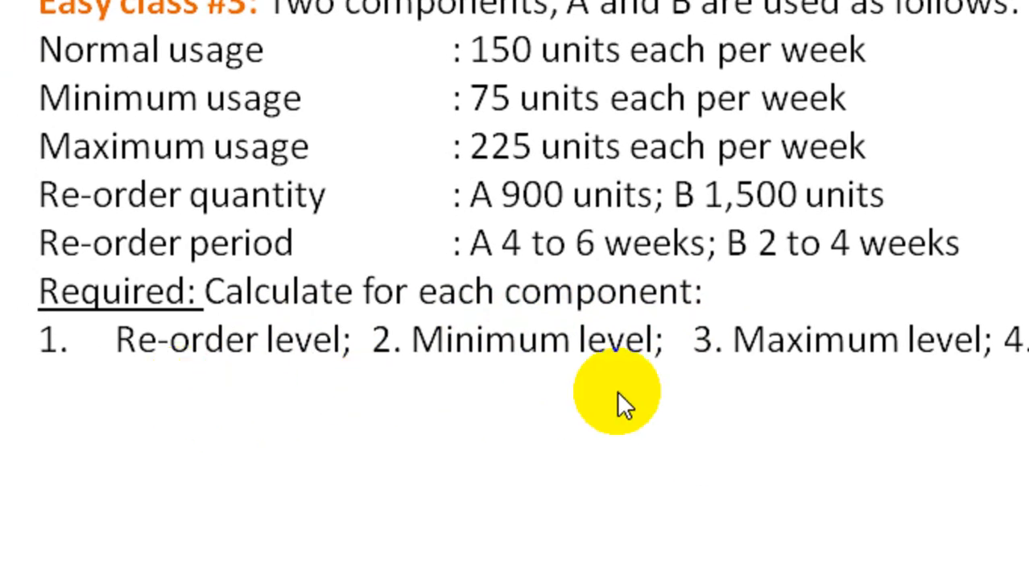
{"action": "mouse_move", "coordinate": [96, 387]}
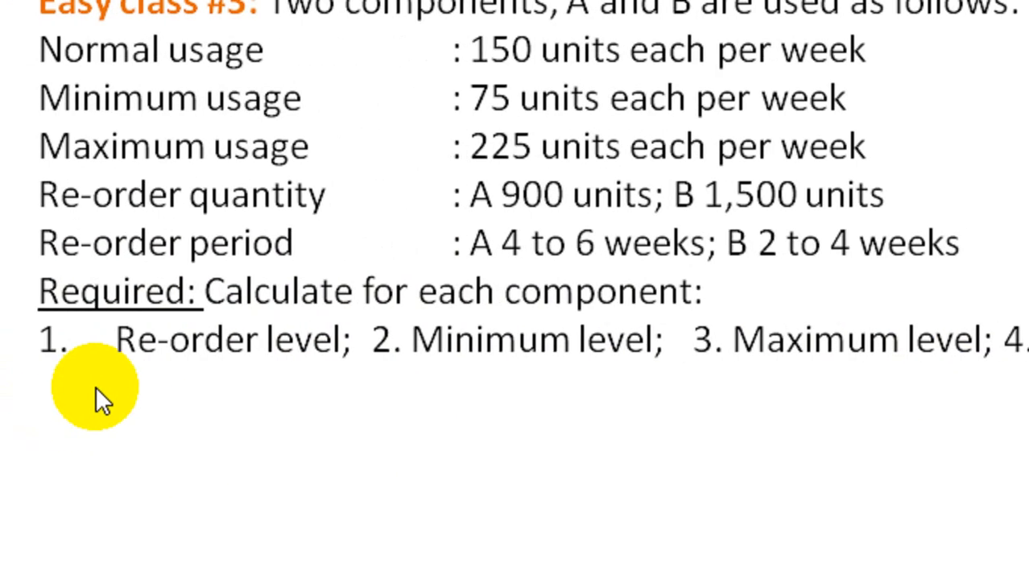
{"action": "mouse_move", "coordinate": [113, 398]}
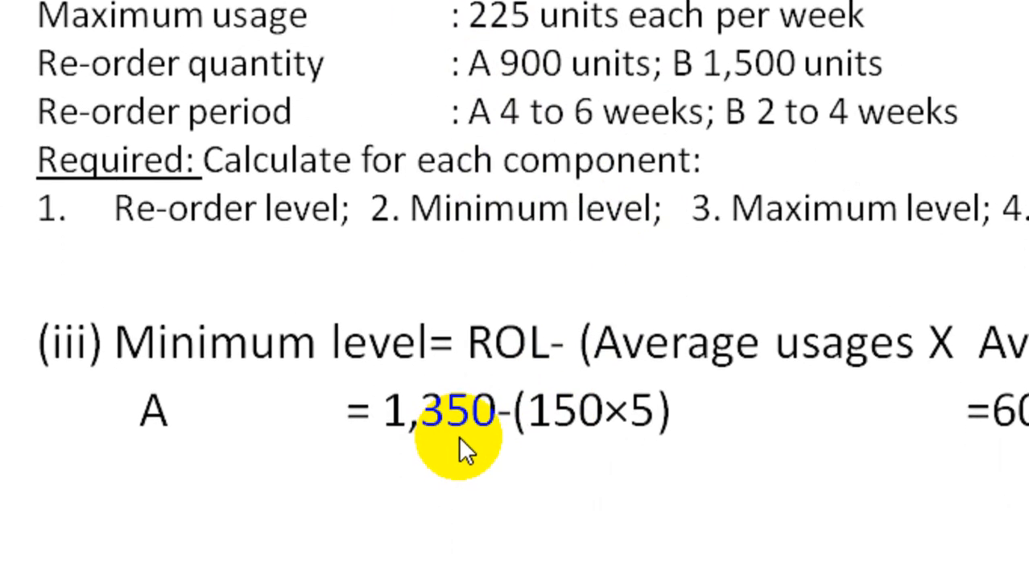
{"action": "scroll", "scroll_direction": "down", "scroll_amount": 3}
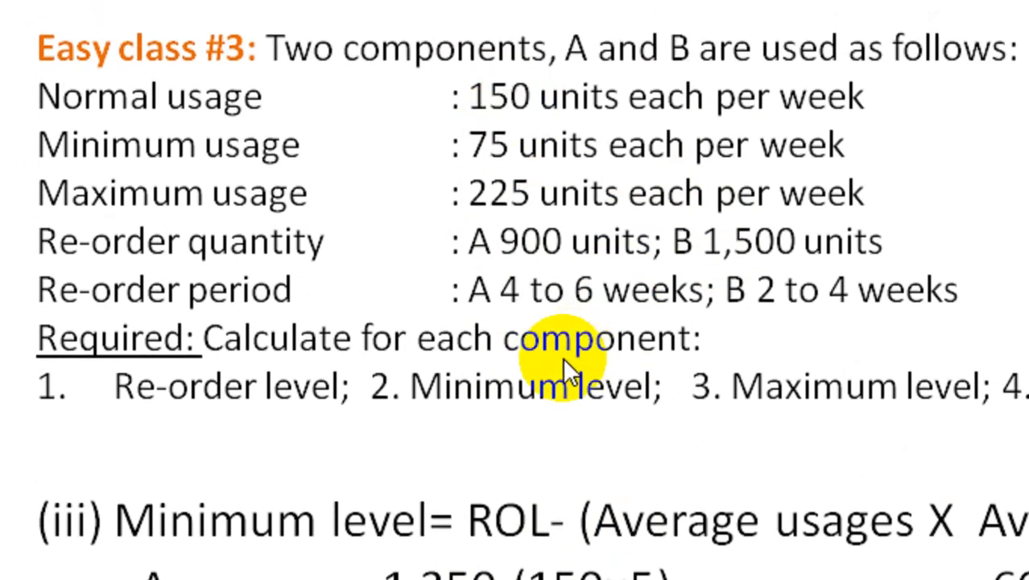
{"action": "scroll", "scroll_direction": "down", "scroll_amount": 3}
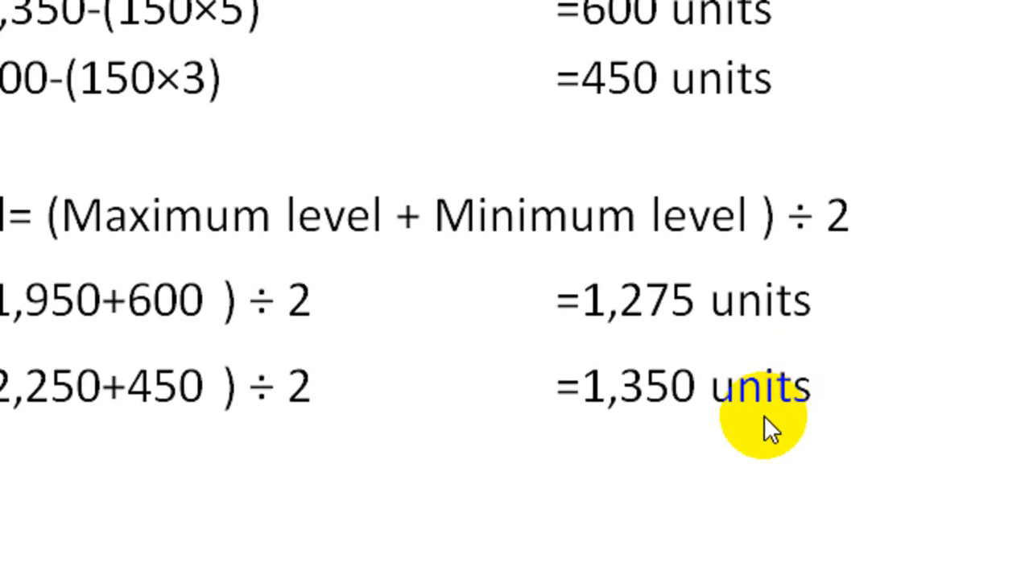
{"action": "mouse_move", "coordinate": [338, 278]}
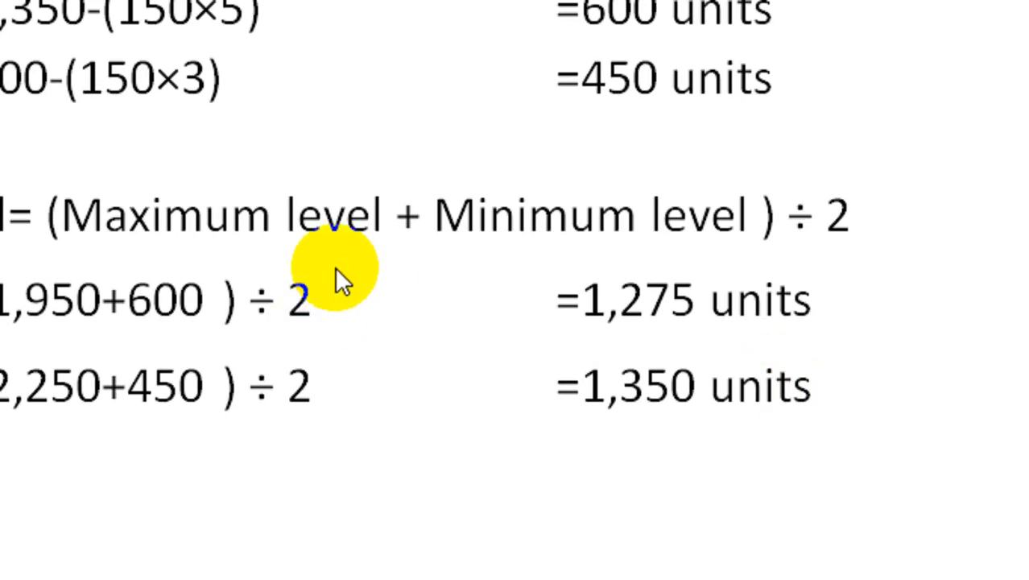